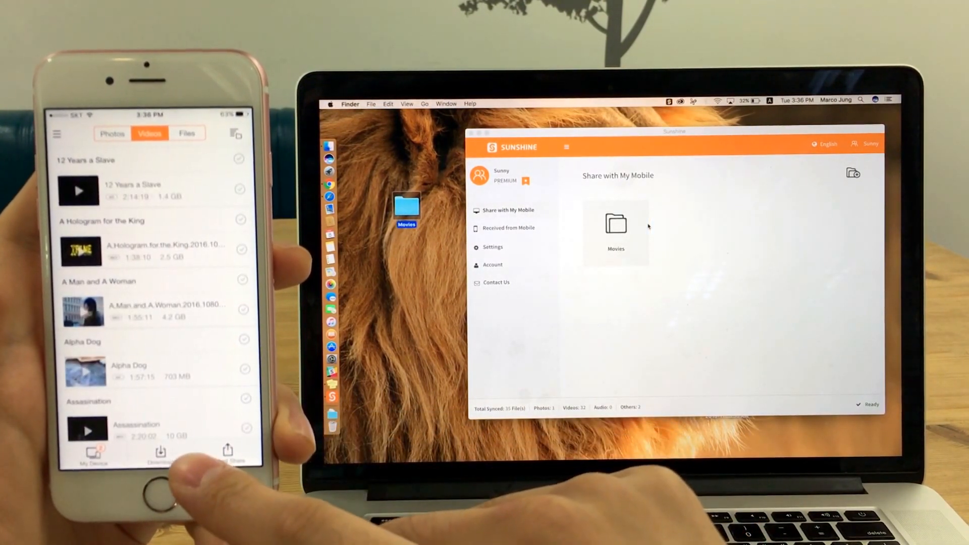
# Send the 1000 photos to Peter via Secret Share and start the 398-file download on his iPhone.
pyautogui.scroll(-3)
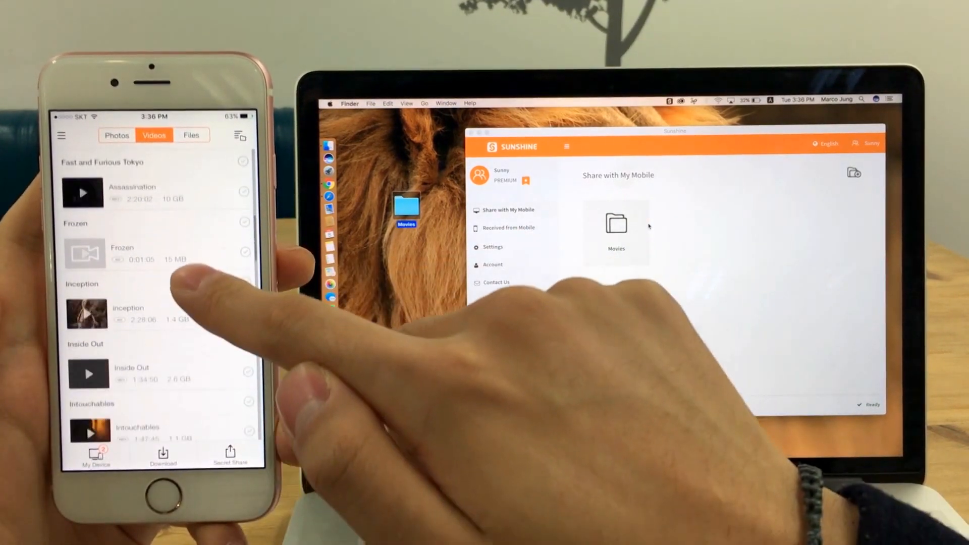
pyautogui.click(88, 373)
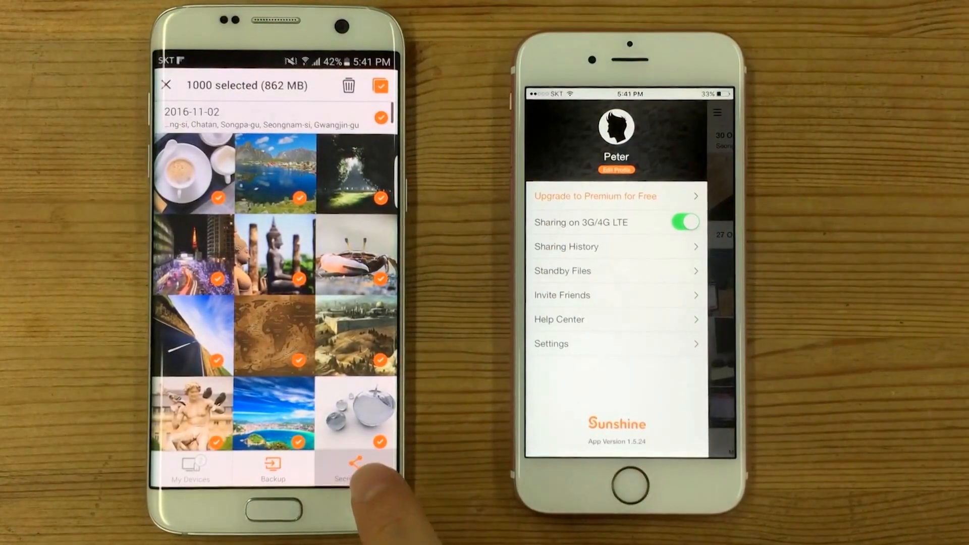
pyautogui.click(356, 467)
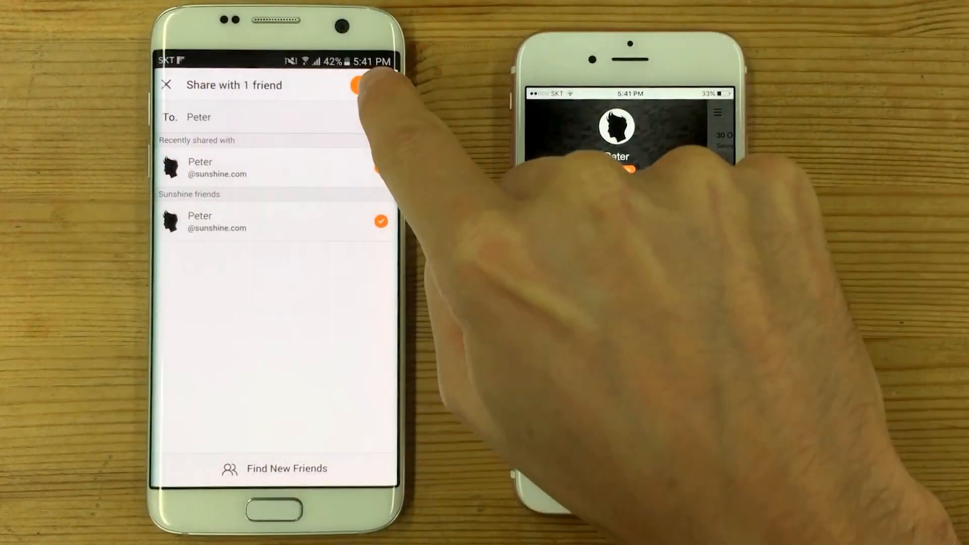
pyautogui.click(362, 85)
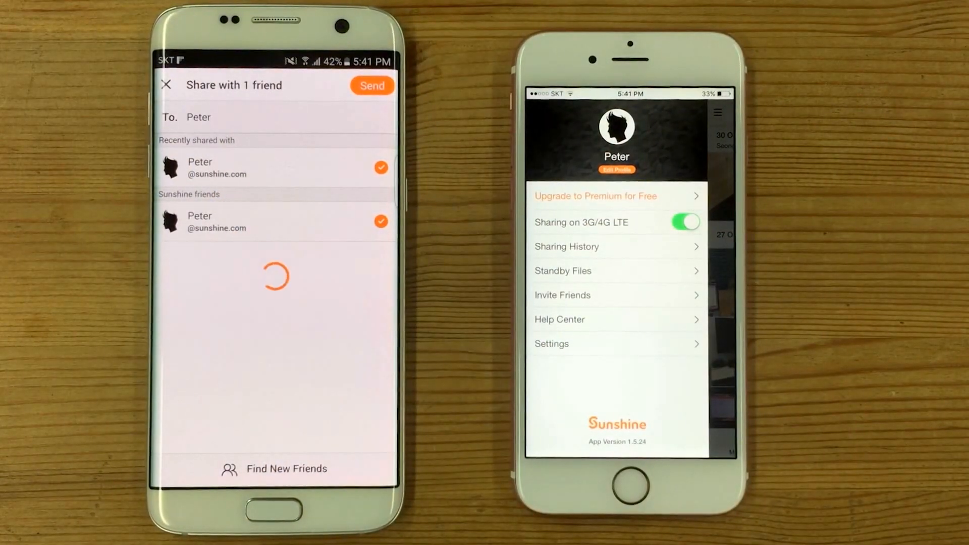
pyautogui.click(372, 85)
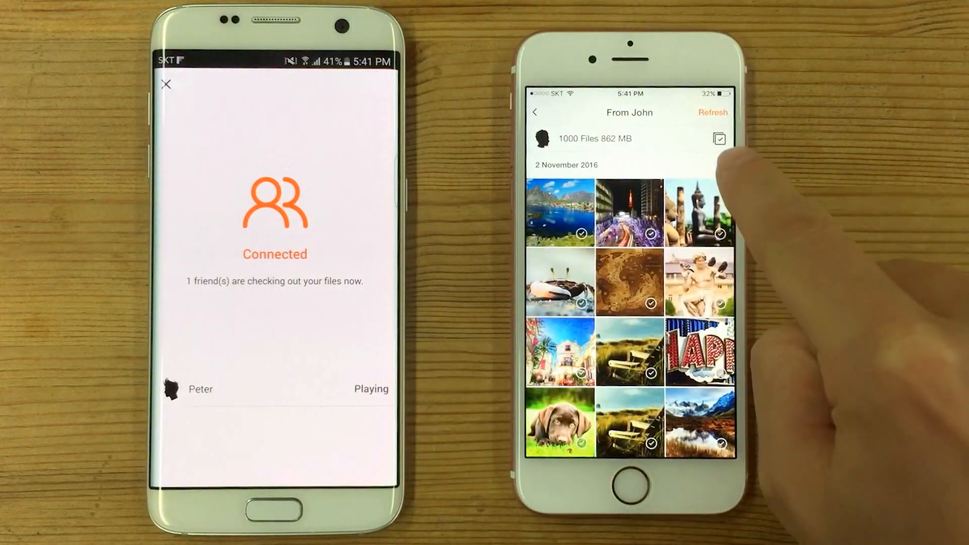
pyautogui.click(719, 138)
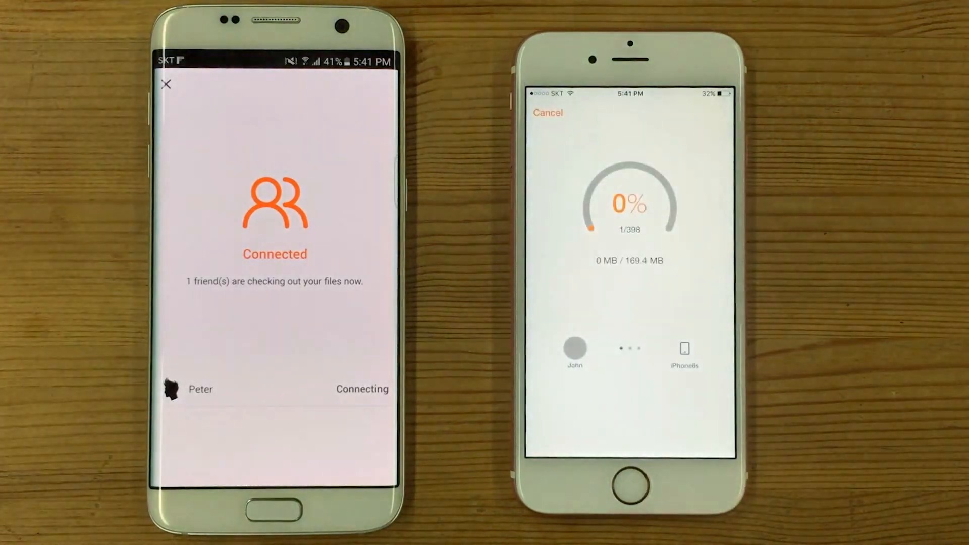